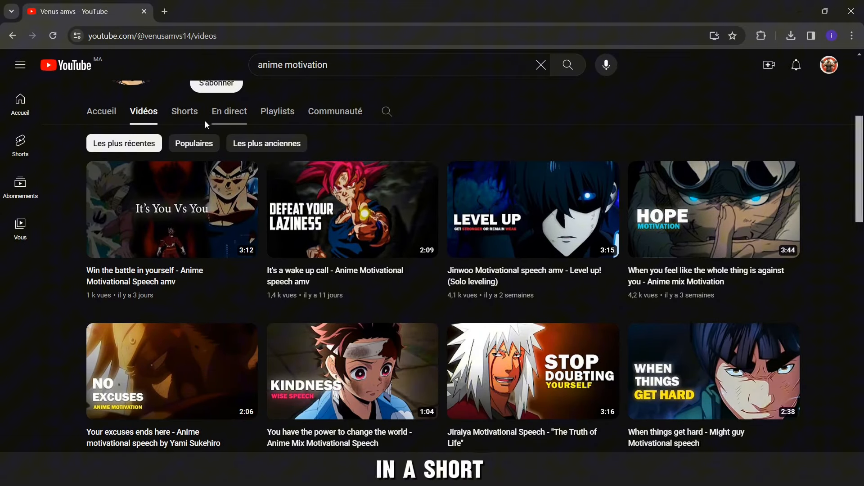
Pick a TikTok account plan and apply the coupon so the checkout total drops to $27.95
left_click(194, 143)
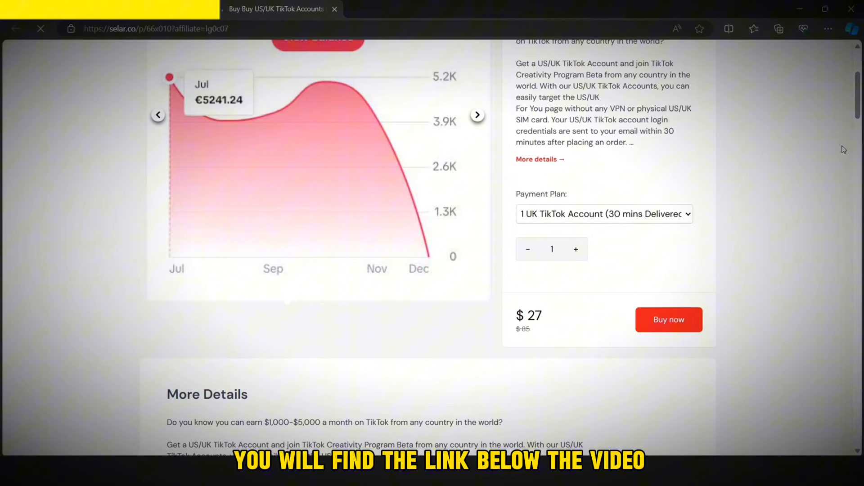
left_click(604, 213)
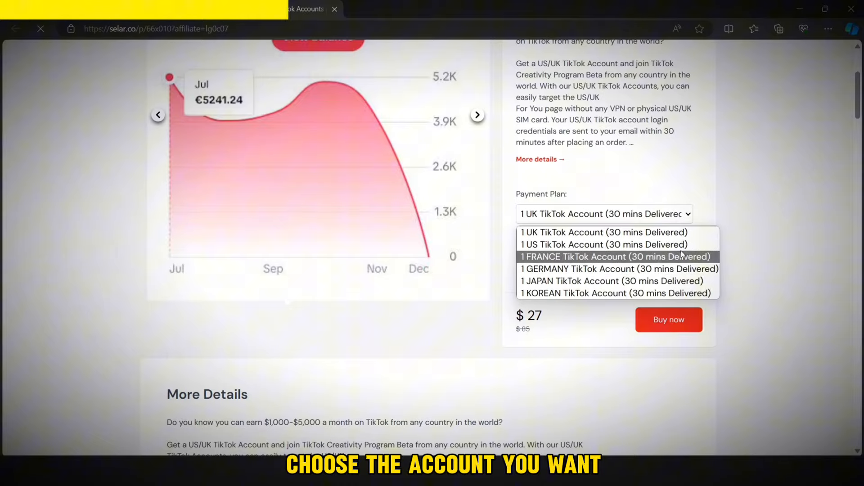
left_click(603, 244)
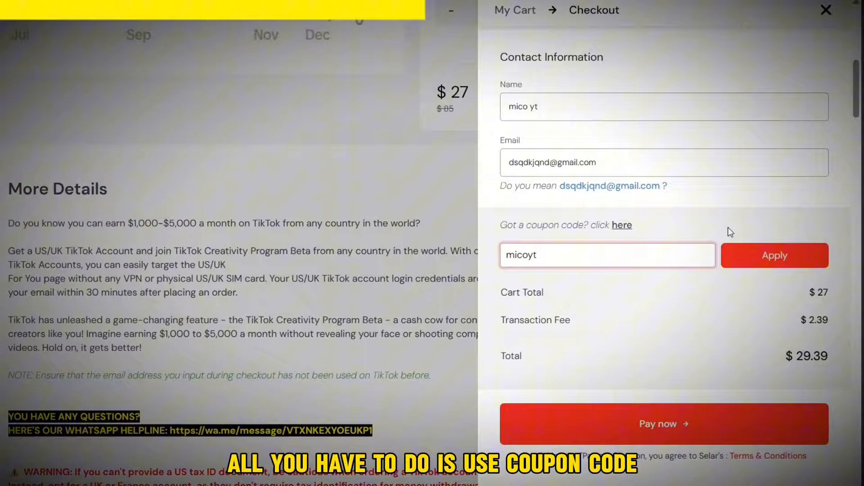
left_click(775, 255)
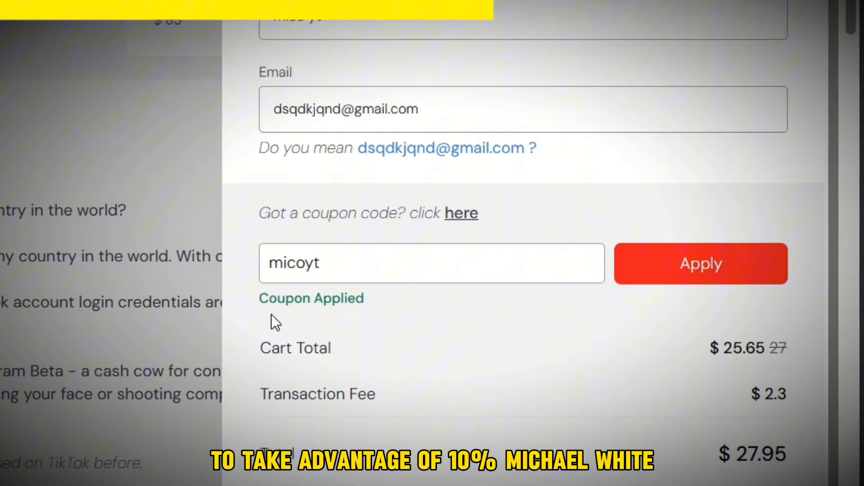
mouse_move(374, 321)
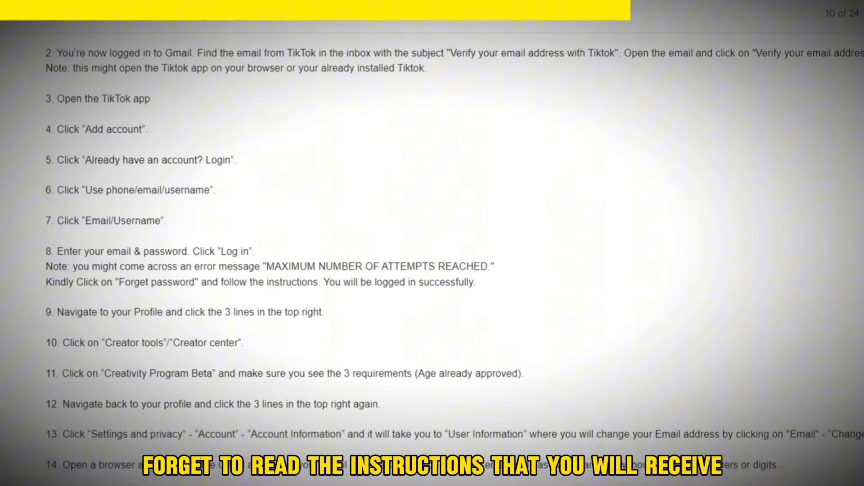
scroll("down", 3)
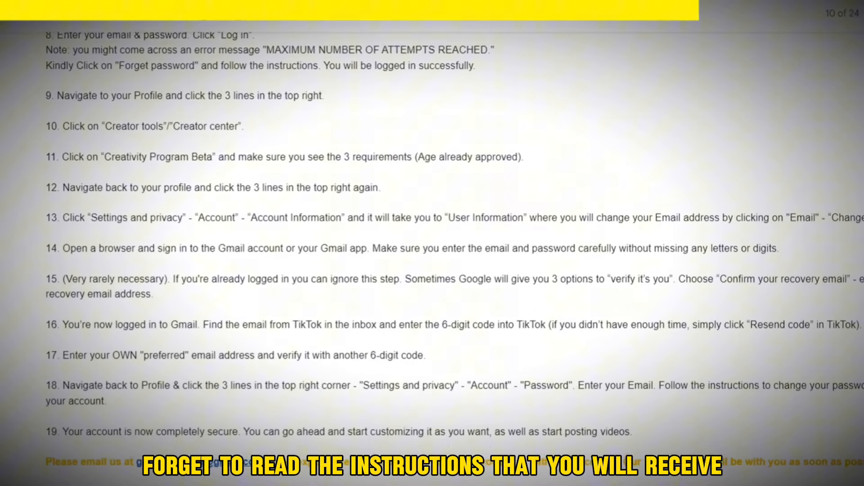
scroll("down", 3)
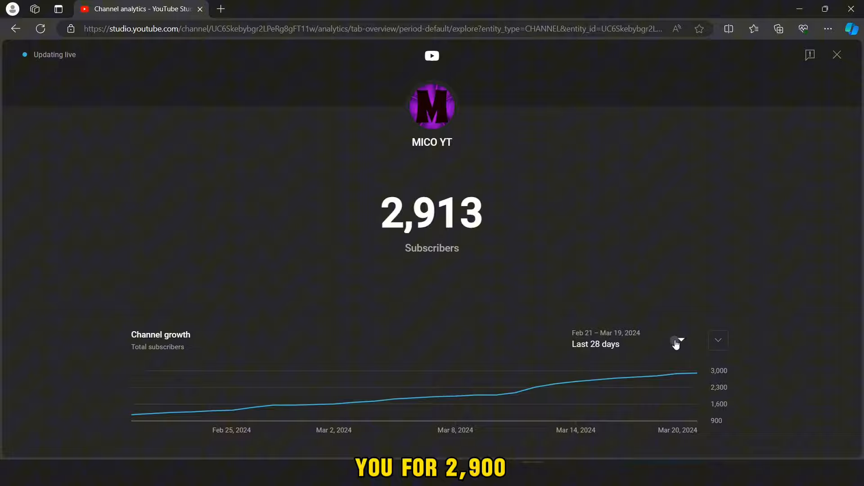
View the channel's live subscriber count (2,913) with its growth chart in Channel analytics
left_click(677, 341)
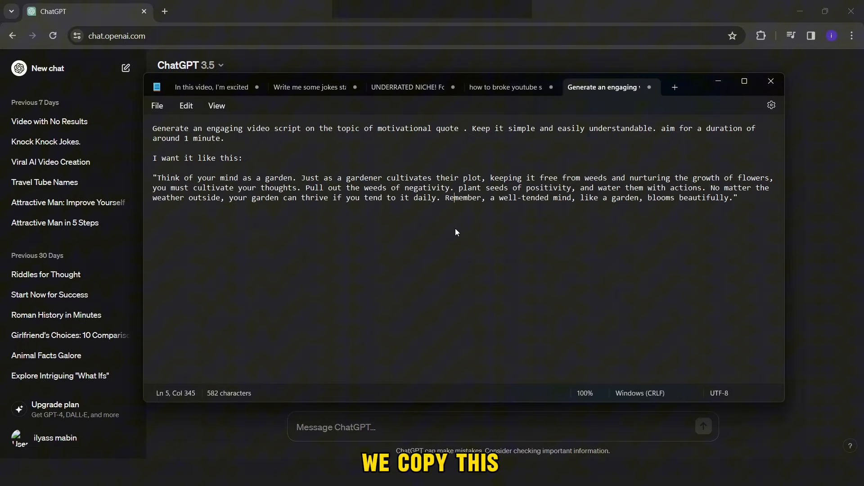
Send the garden prompt to ChatGPT, condense the script to one paragraph and request another example
left_click_drag(295, 128, 737, 197)
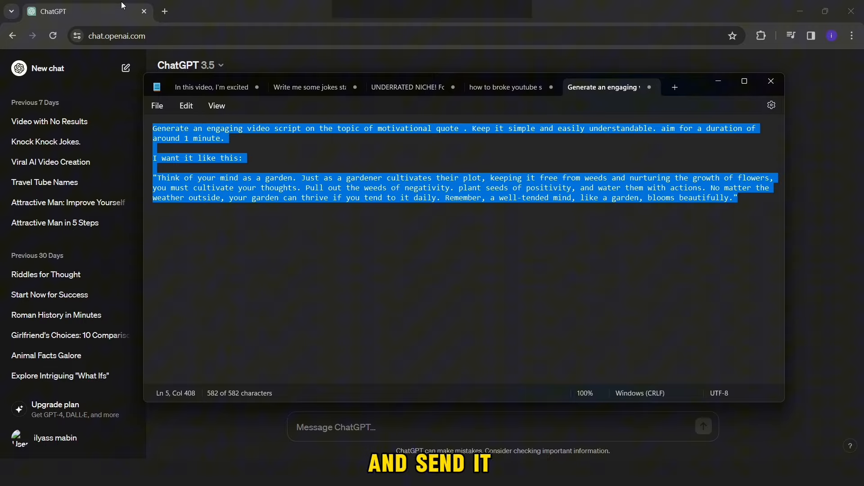
left_click(771, 81)
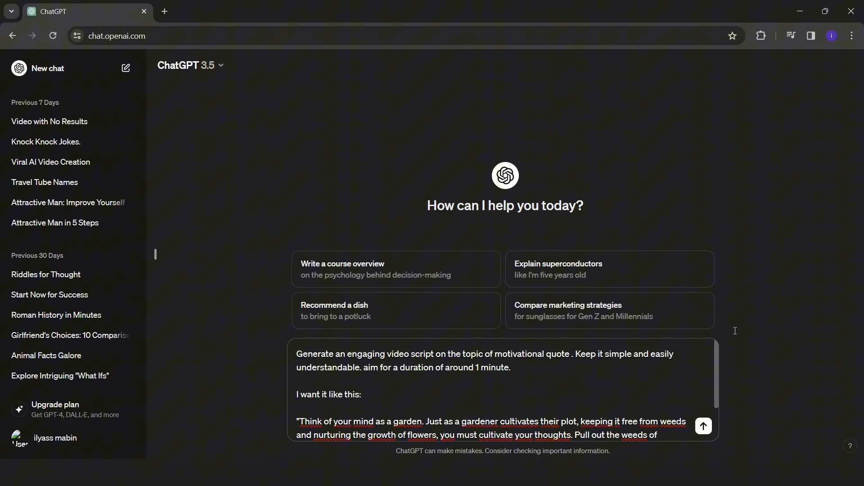
left_click(703, 425)
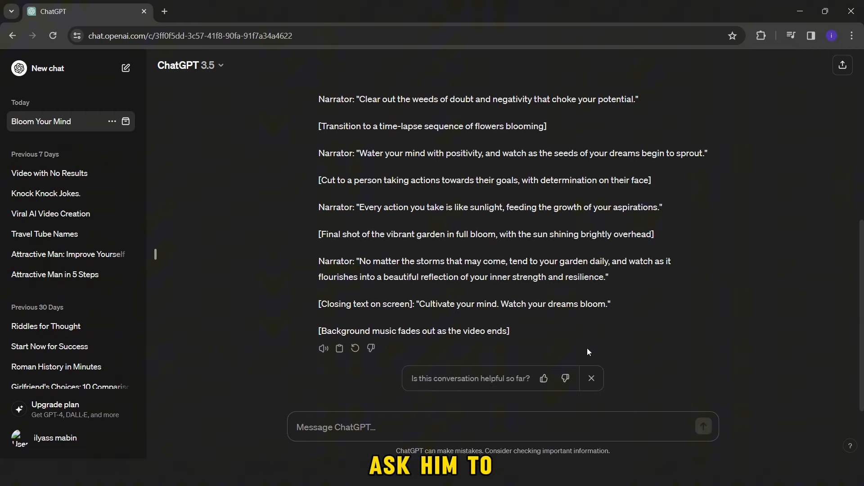
type("in one")
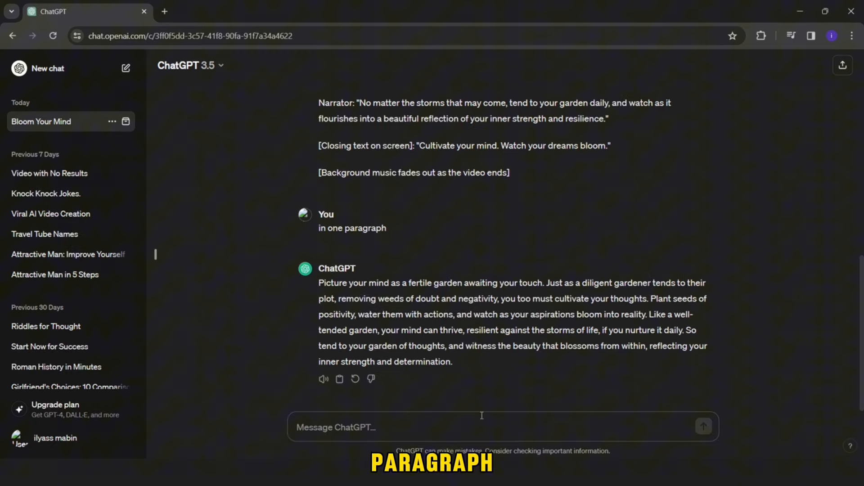
type("i ne")
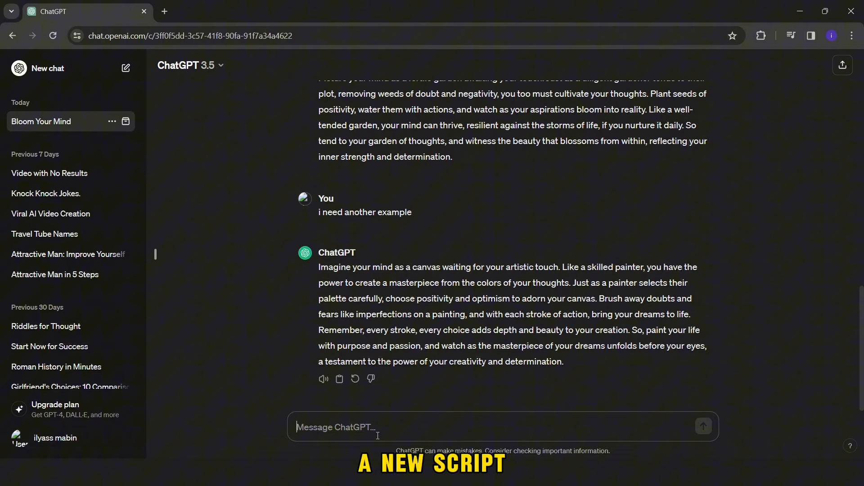
Add the 'Benjamin – strong and confident' voice from the community Voice Library to VoiceLab
left_click(320, 11)
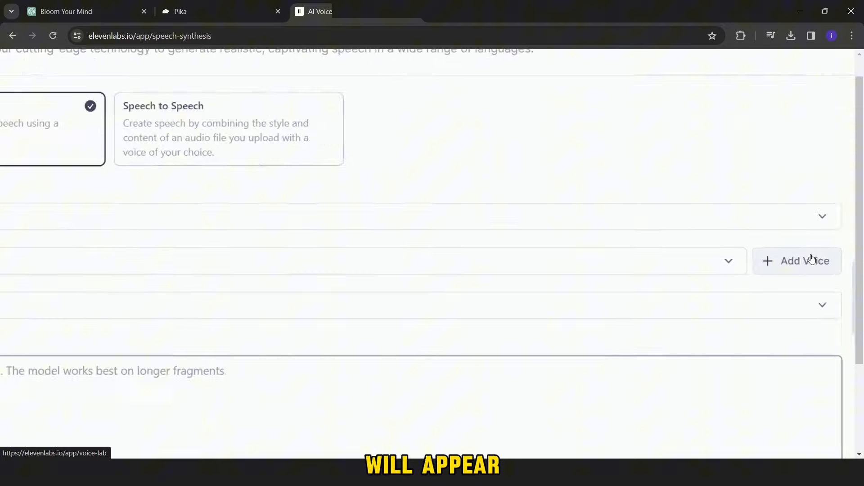
left_click(797, 261)
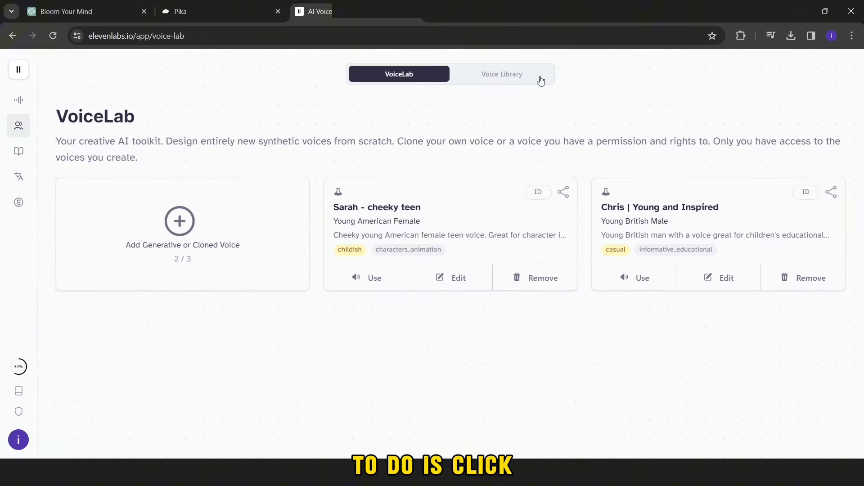
left_click(501, 74)
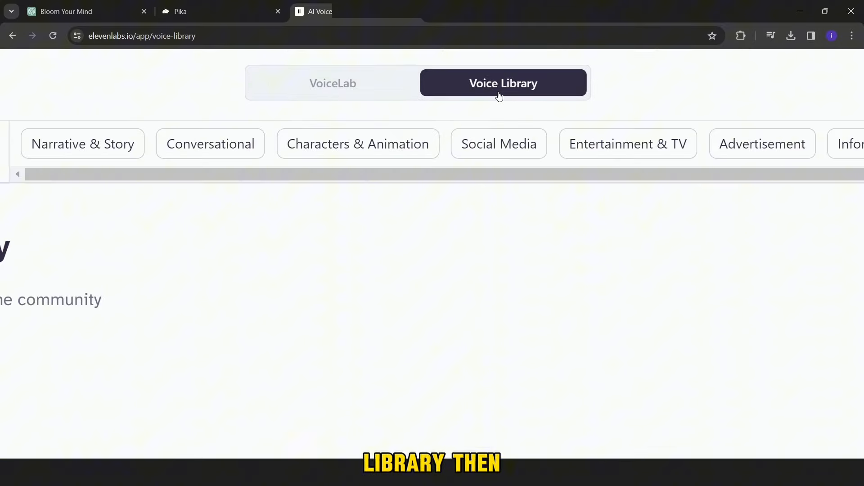
left_click(503, 83)
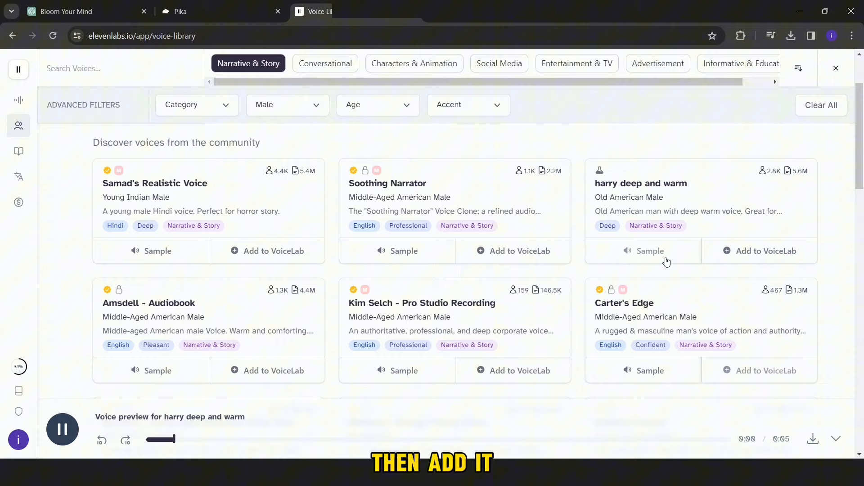
scroll("down", 3)
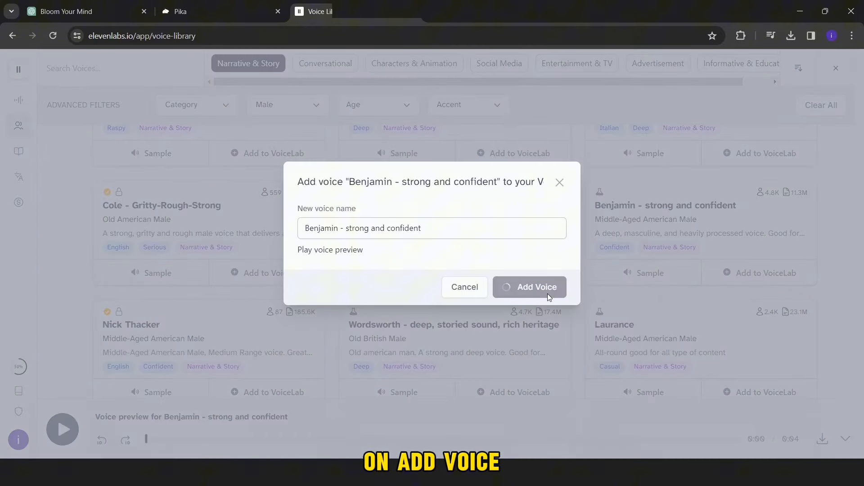
left_click(529, 287)
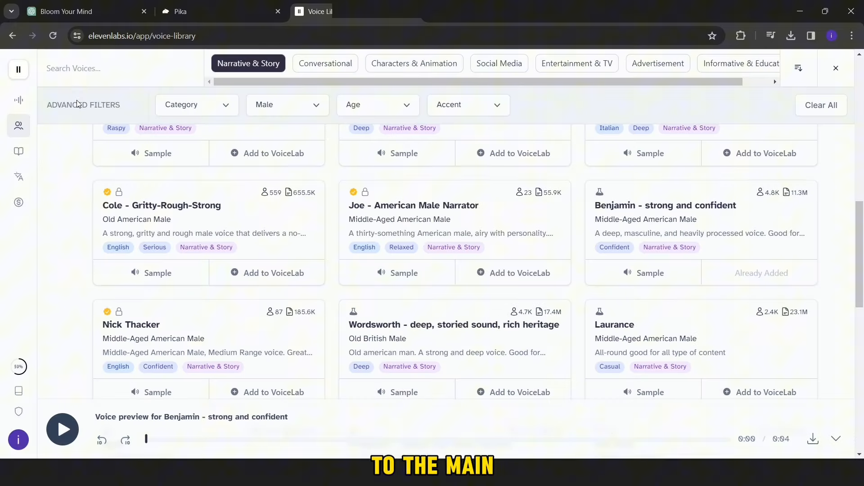
Select Benjamin as the Speech Synthesis voice, ready to enter the script text
left_click(18, 100)
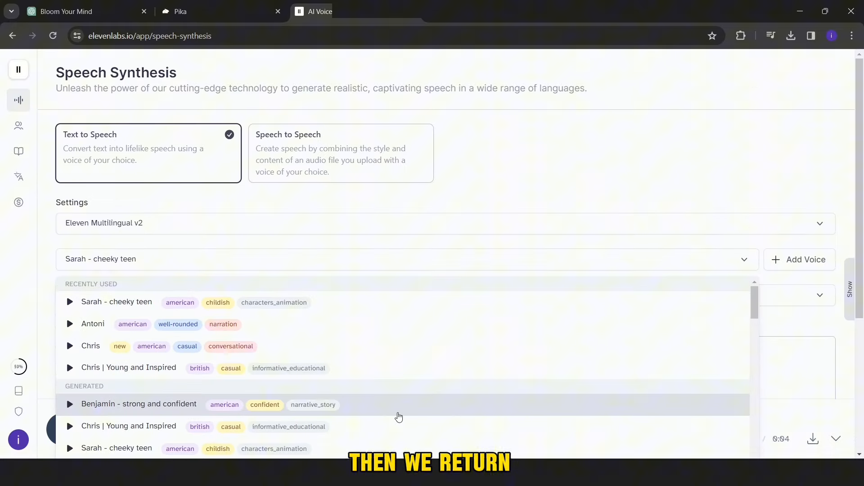
left_click(68, 11)
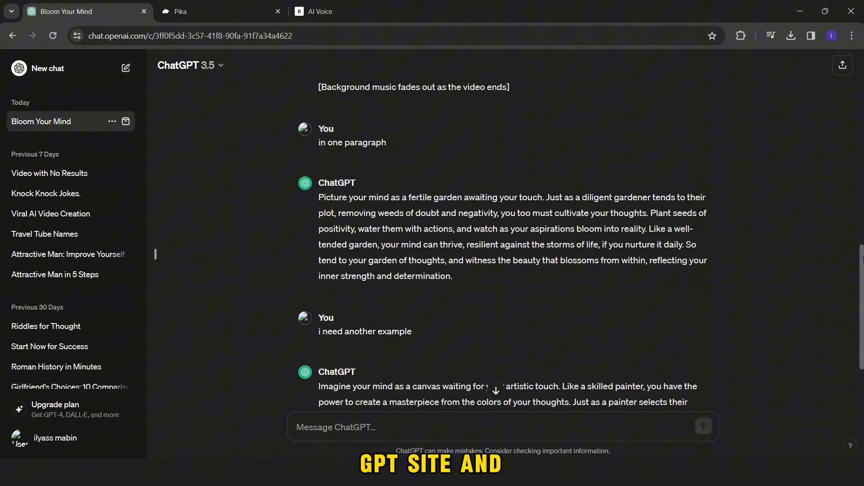
left_click(320, 11)
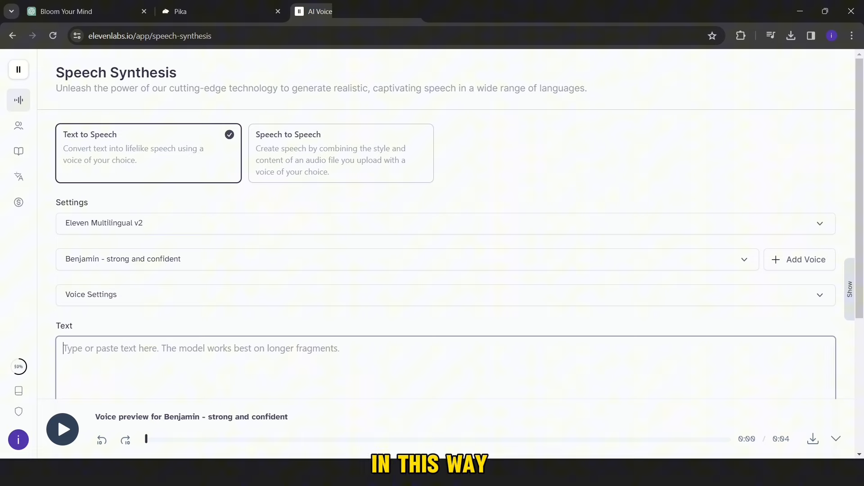
left_click(445, 373)
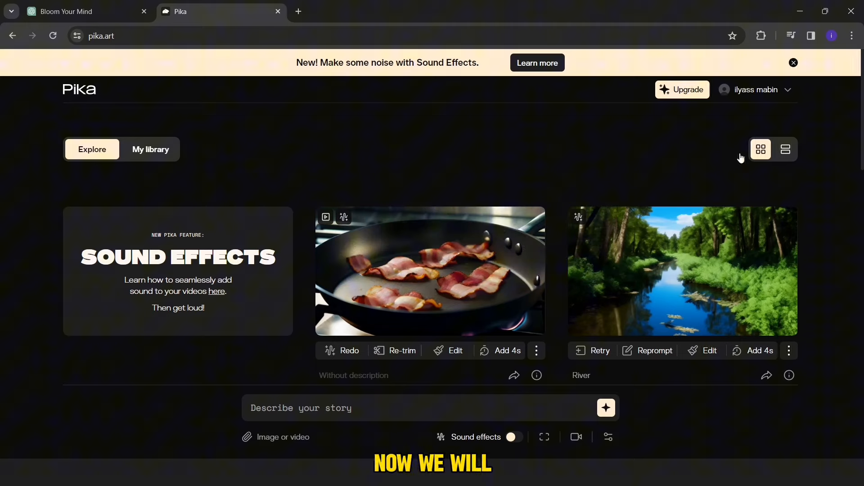
Paste the stormy-sailing chibi anime prompt into Pika and queue several video generations
left_click(793, 63)
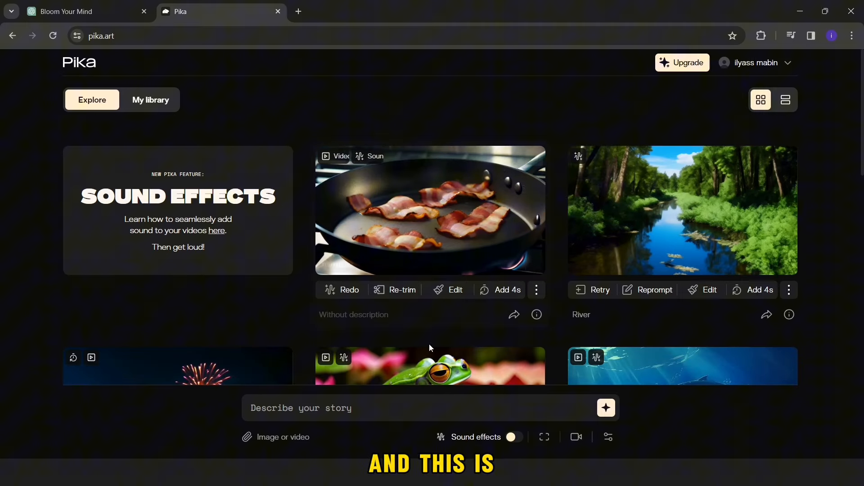
mouse_move(551, 345)
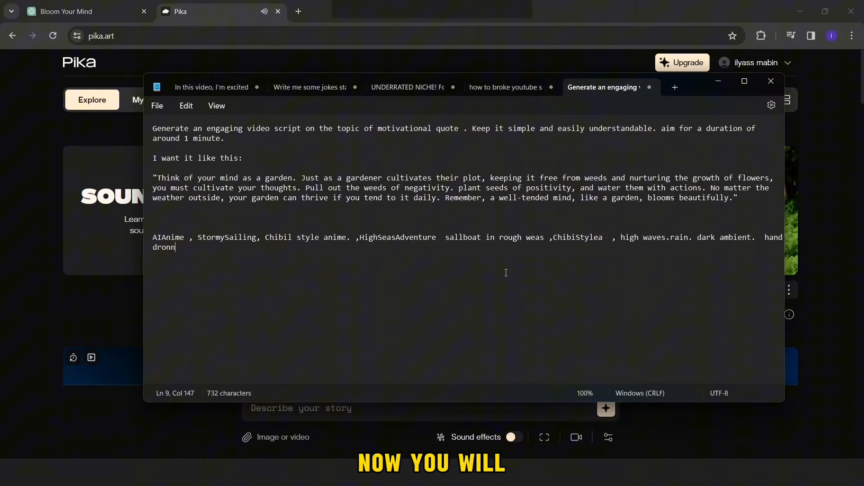
left_click(771, 81)
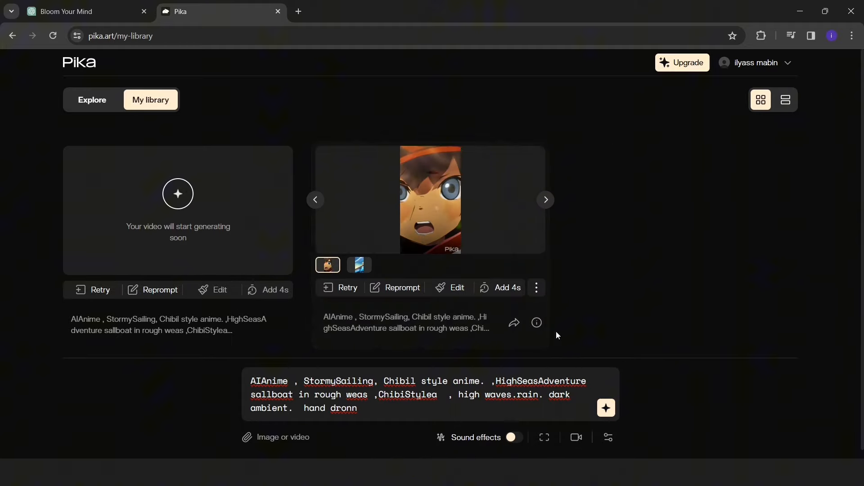
left_click(605, 408)
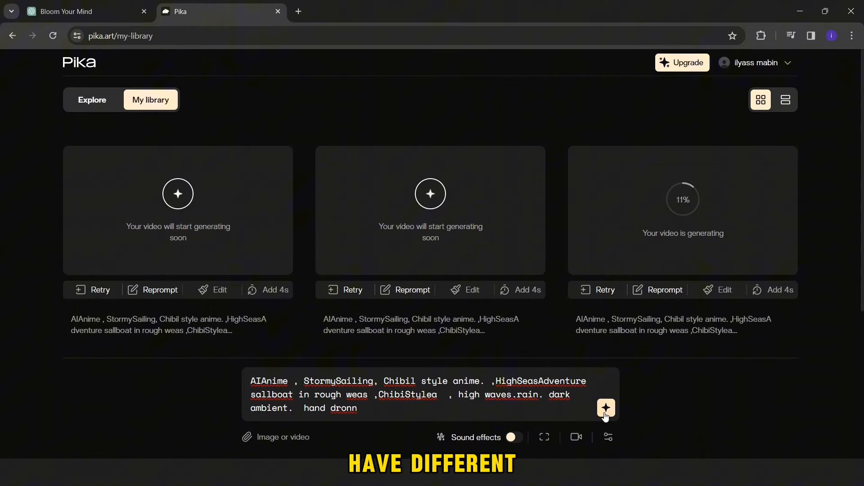
Download the finished anime sailboat clips from Pika's My library
scroll("down", 3)
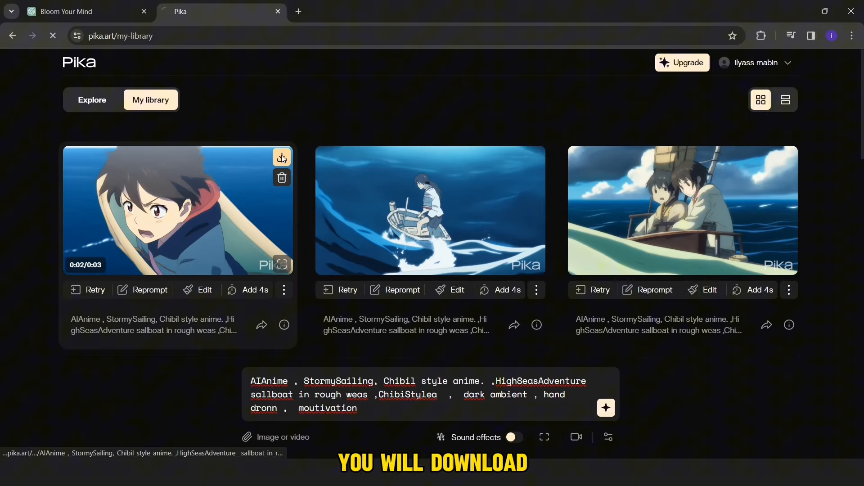
left_click(533, 157)
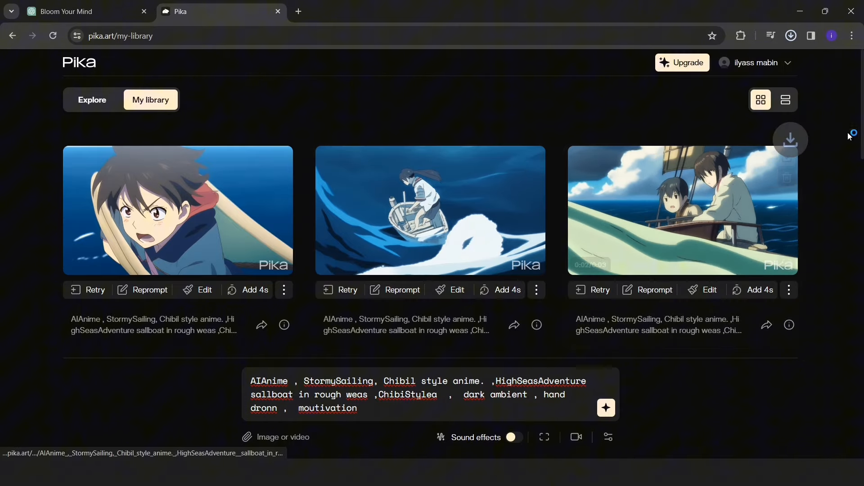
scroll("down", 3)
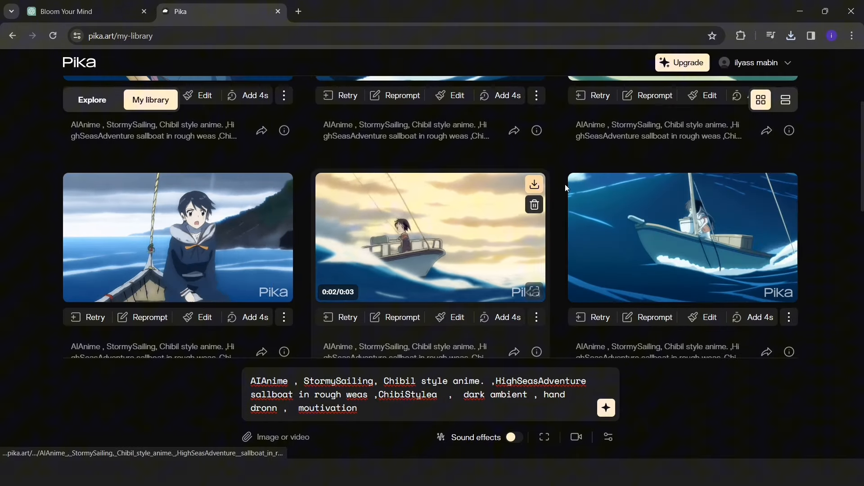
scroll("down", 3)
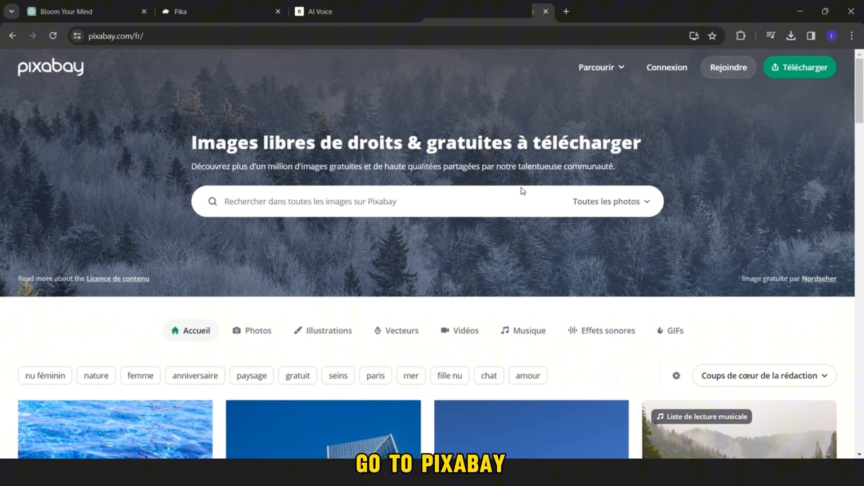
Search Pixabay Musique for 'motivation' and download the Cinematic Dramatic track
left_click(611, 201)
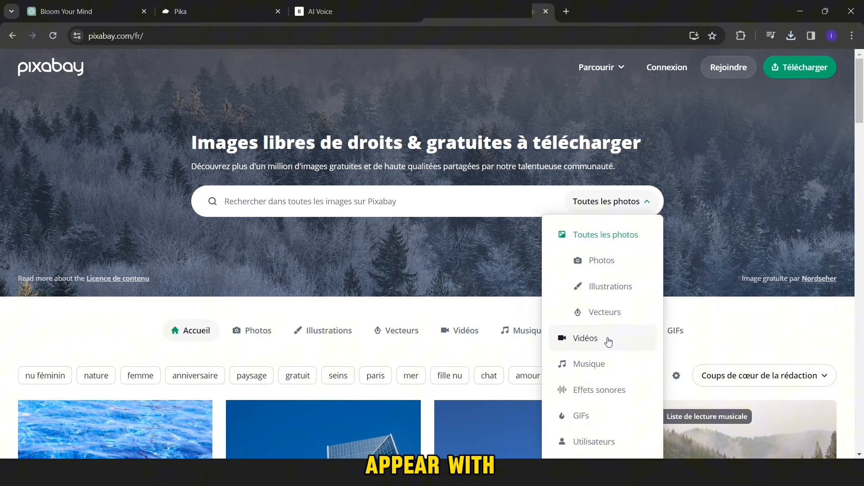
left_click(588, 363)
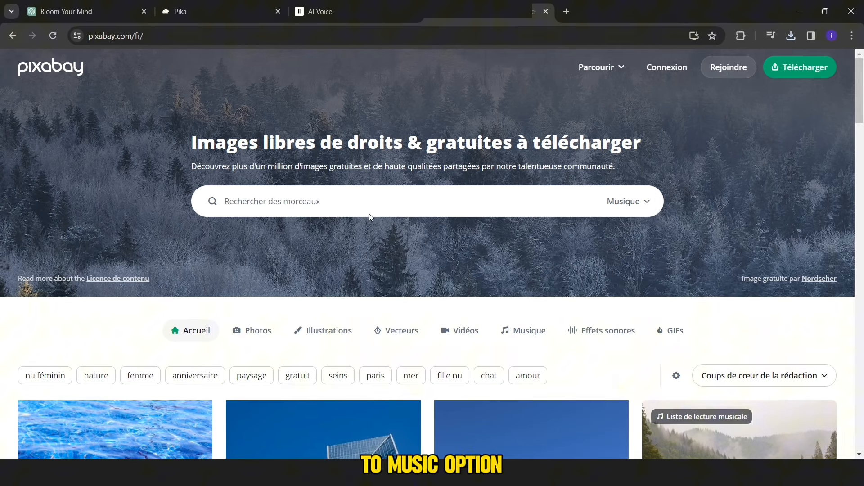
type("mou")
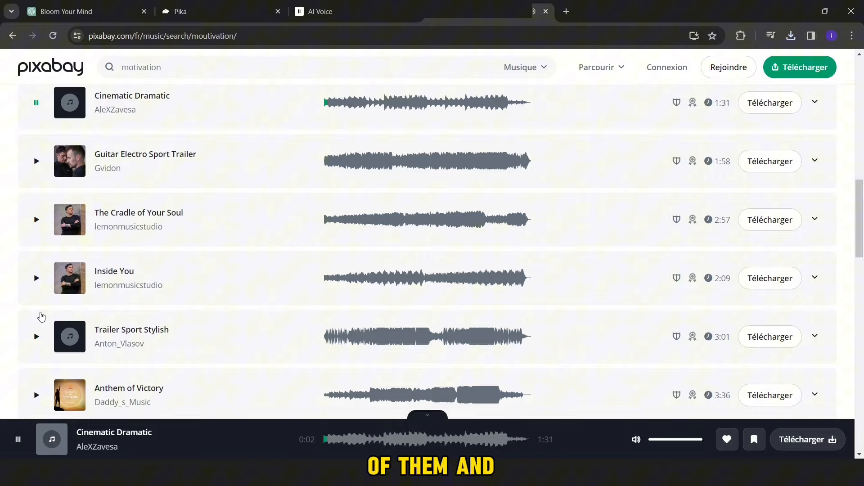
left_click(770, 102)
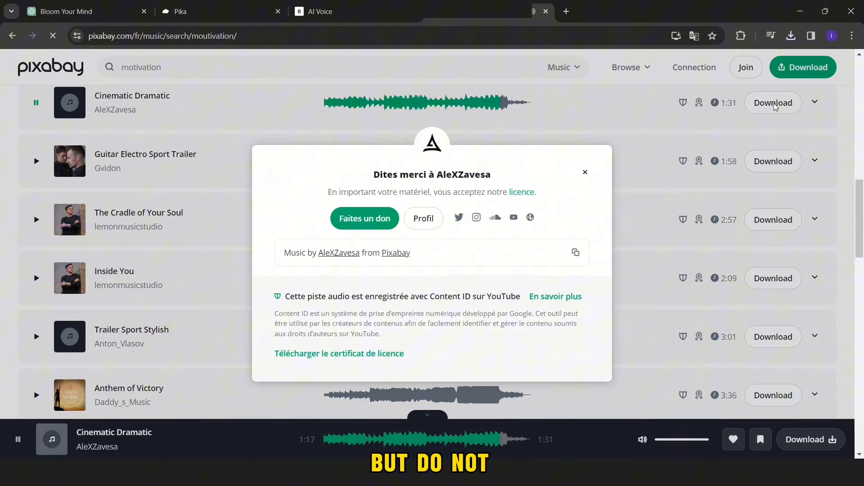
left_click(575, 257)
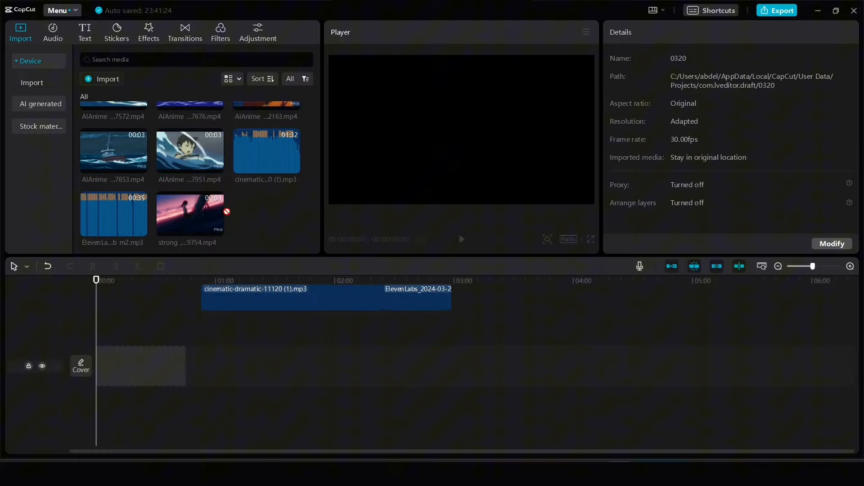
Place the voiceover and music on separate tracks, trim the music to match, and set the ratio to 9:16
left_click(113, 214)
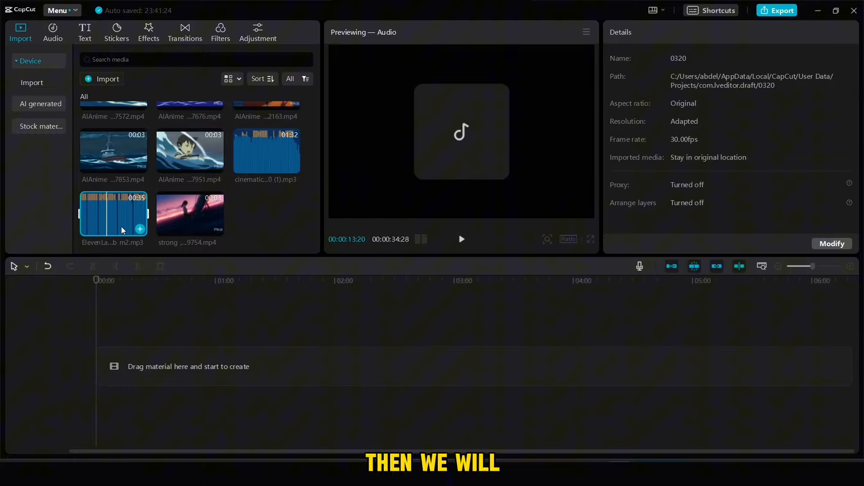
left_click_drag(113, 214, 220, 402)
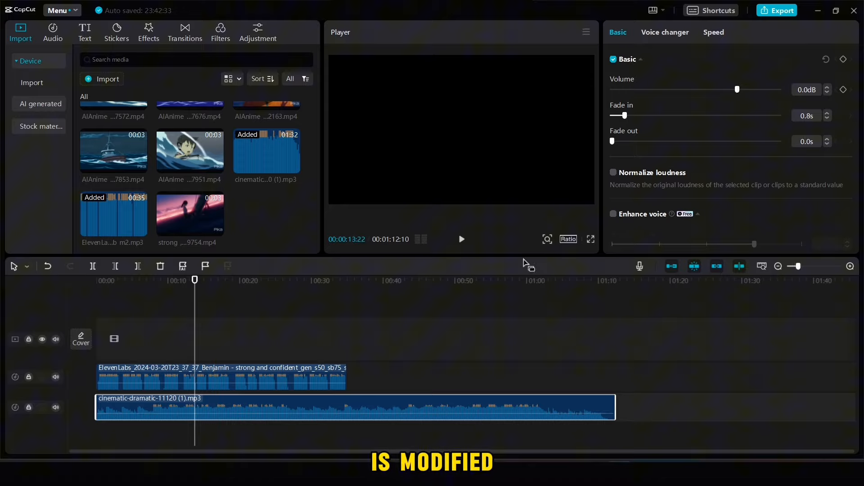
left_click_drag(626, 115, 649, 115)
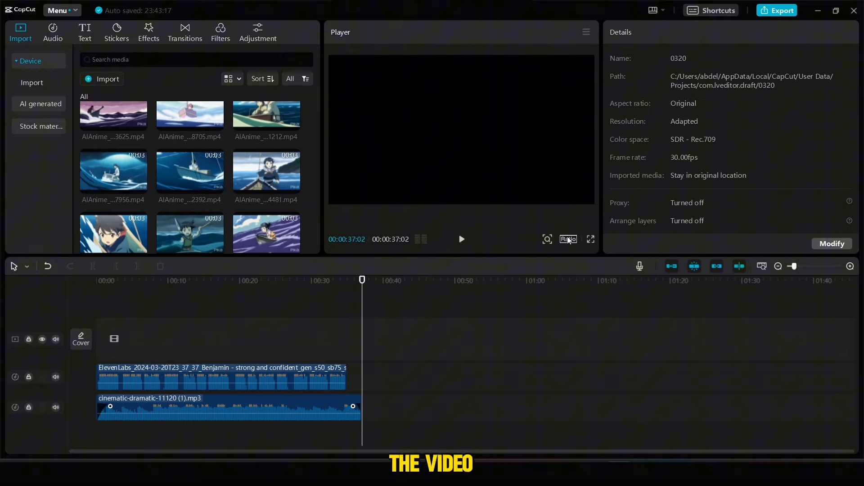
left_click(568, 239)
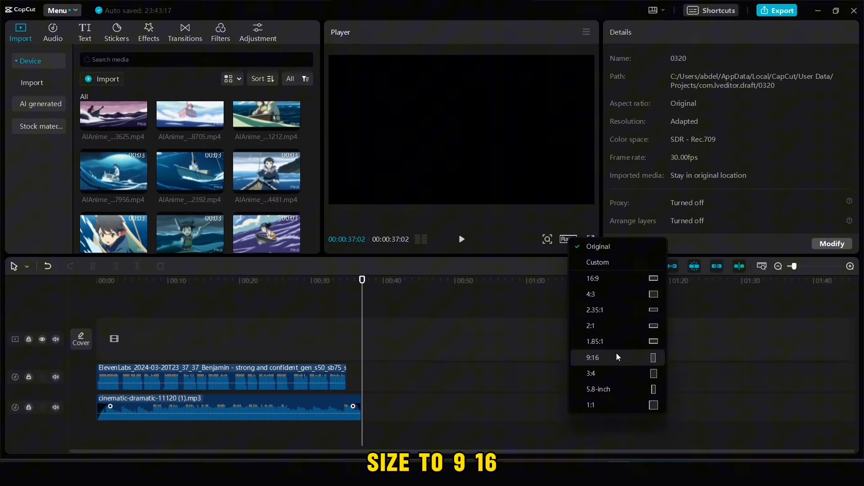
left_click(592, 358)
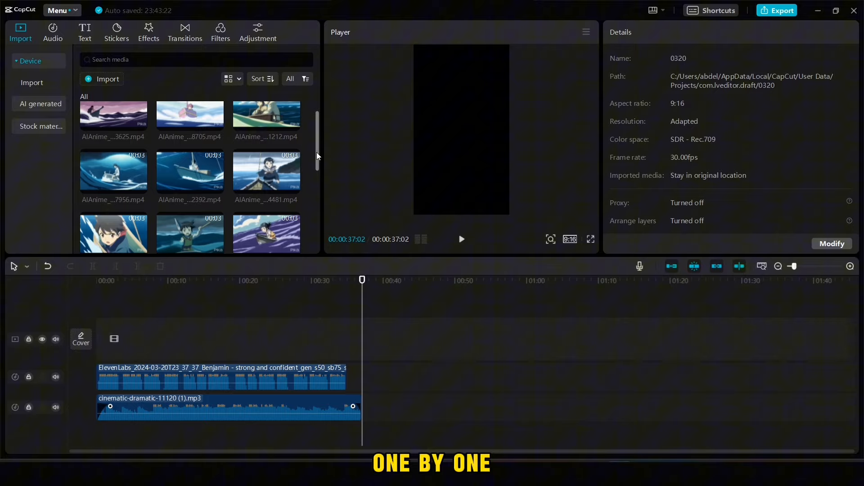
mouse_move(257, 126)
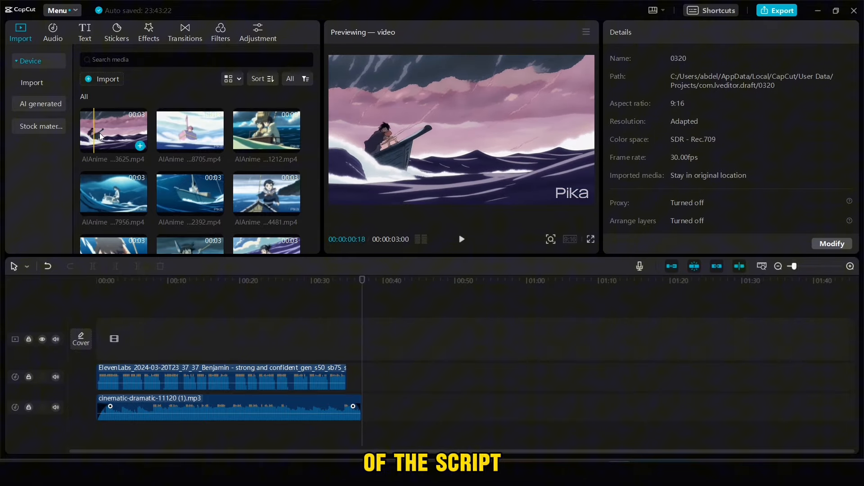
Append the AIAnime sailboat clips in sequence onto the main video track
left_click(362, 280)
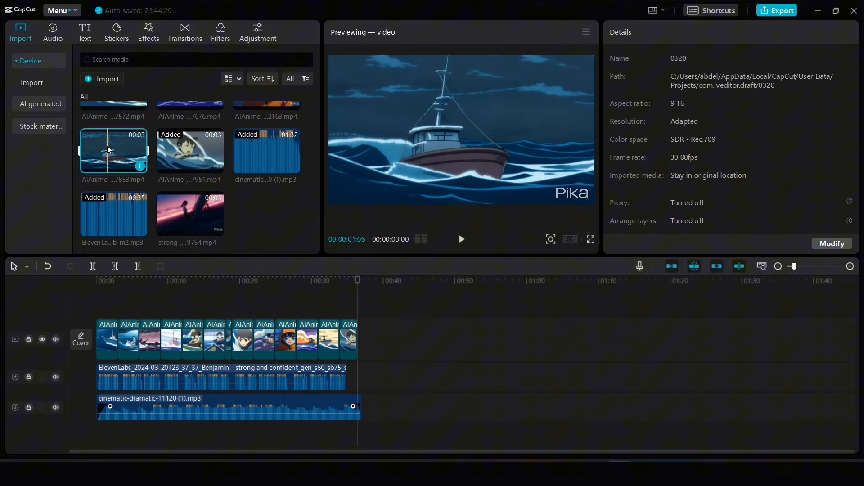
left_click(107, 344)
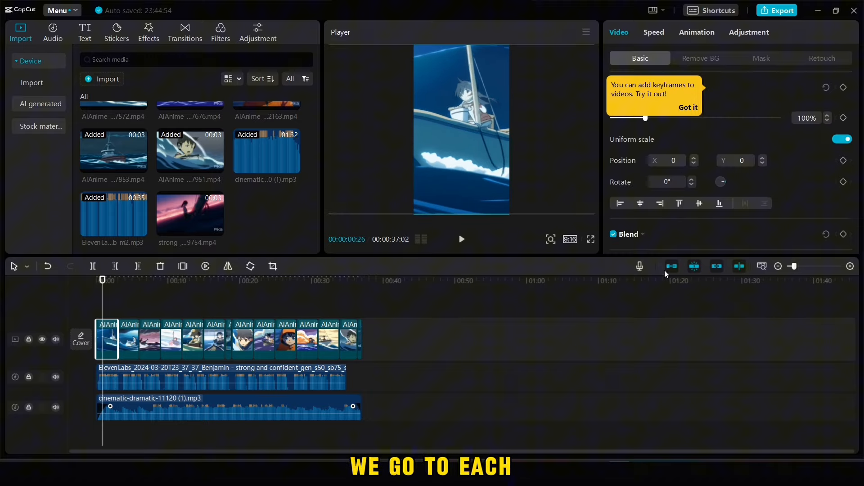
Select an anime clip on the timeline to open its Adjustment settings
left_click(127, 344)
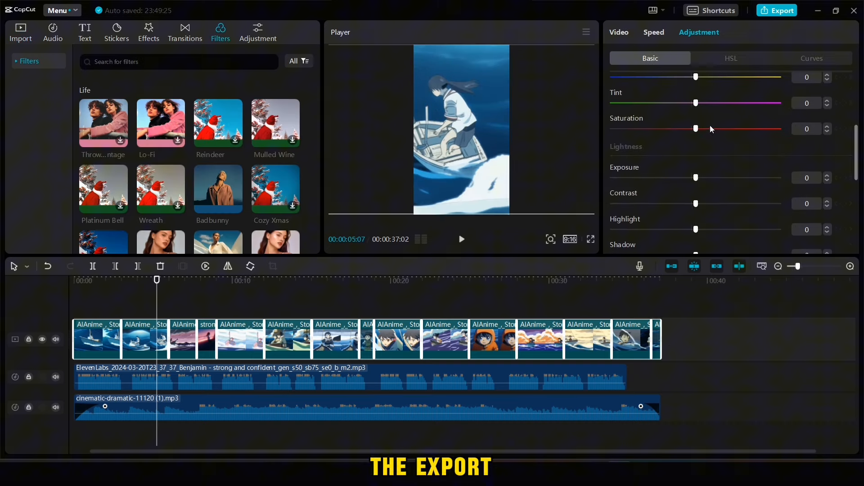
Desaturate the clip fully to black and white, lower exposure slightly and set contrast to 4
left_click_drag(695, 129, 632, 128)
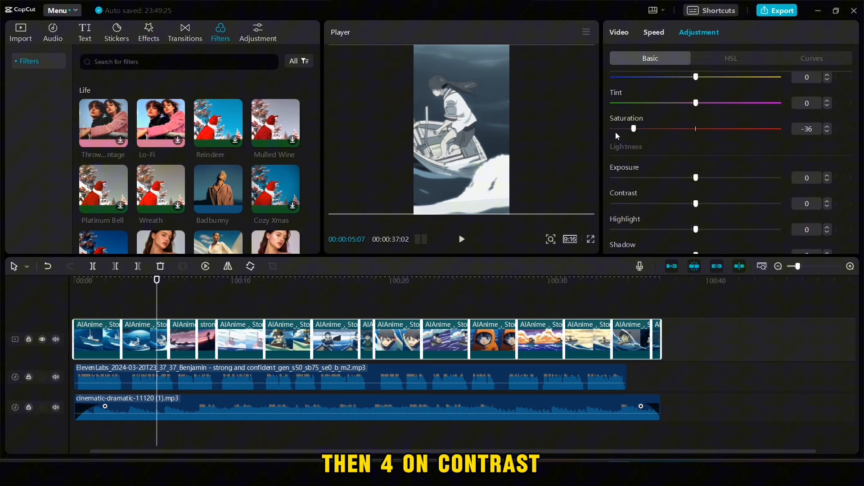
left_click_drag(633, 128, 612, 128)
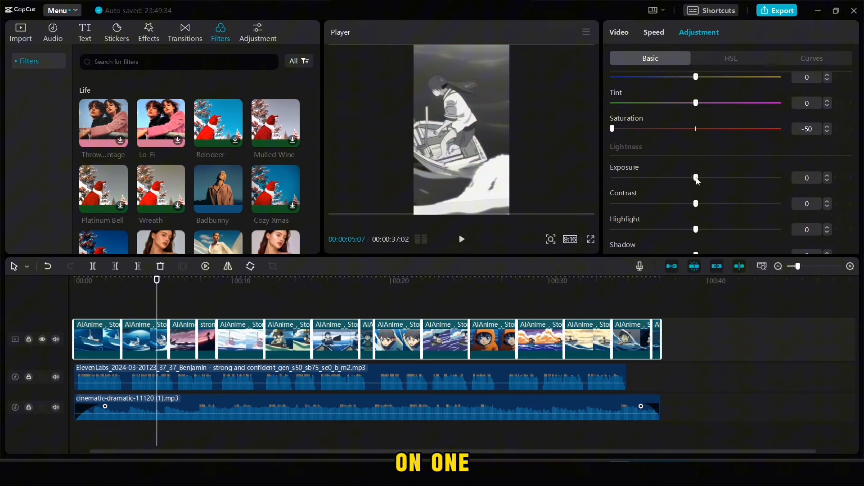
left_click_drag(695, 177, 679, 177)
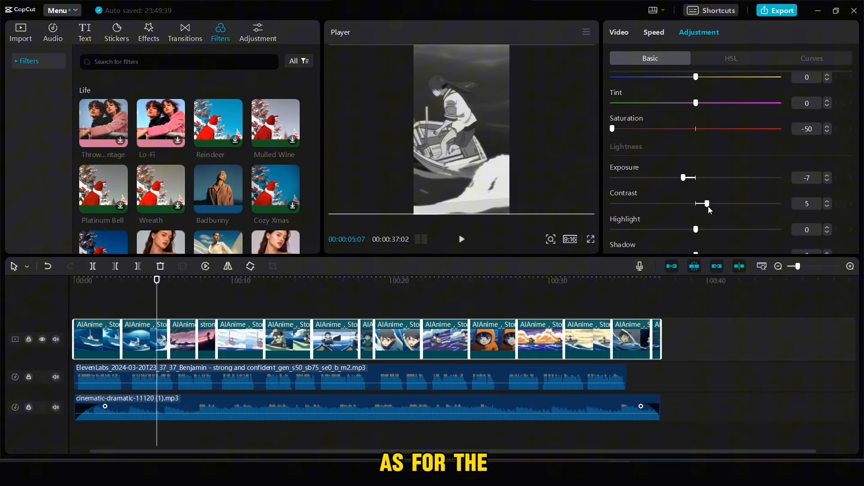
left_click_drag(705, 204, 702, 204)
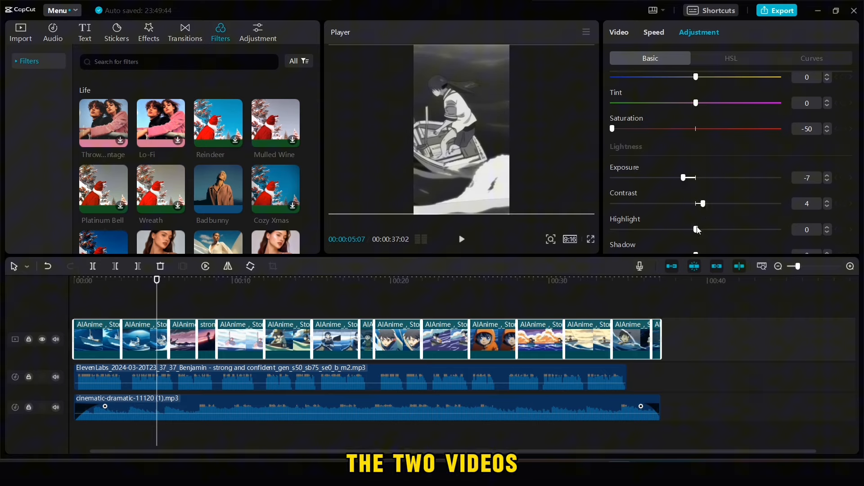
Lower the clips' highlights and fine-tune them to -1
left_click_drag(696, 229, 690, 187)
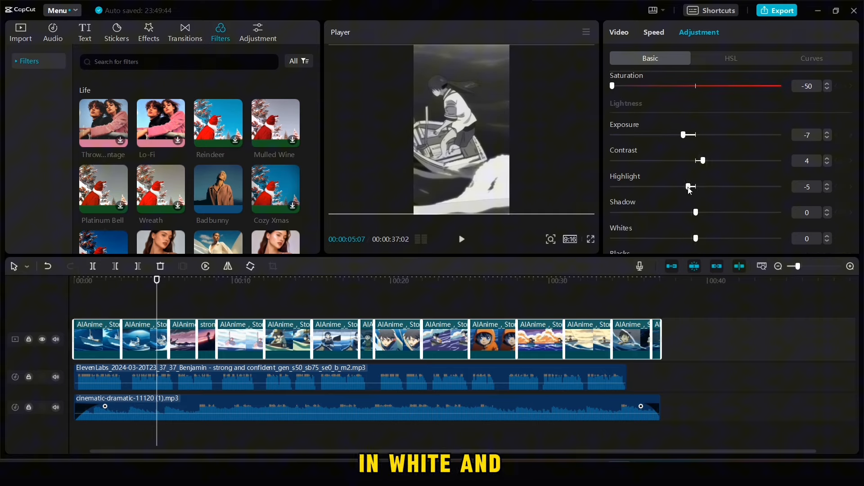
left_click_drag(688, 186, 700, 186)
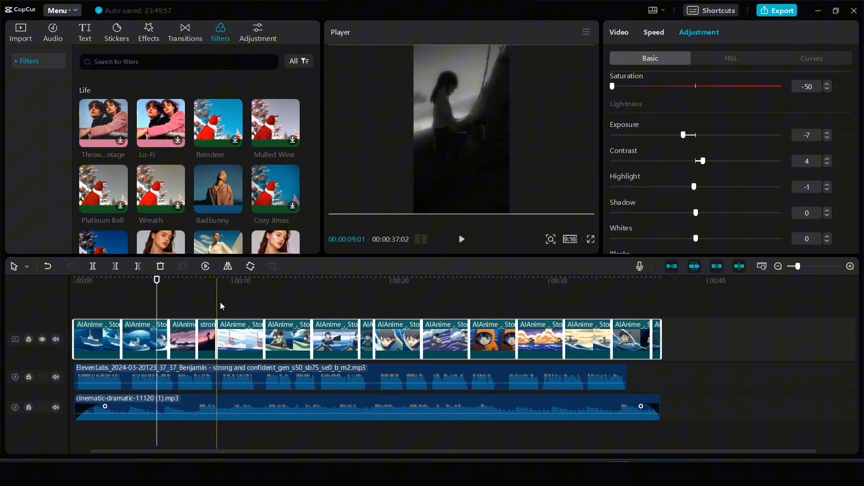
left_click(148, 29)
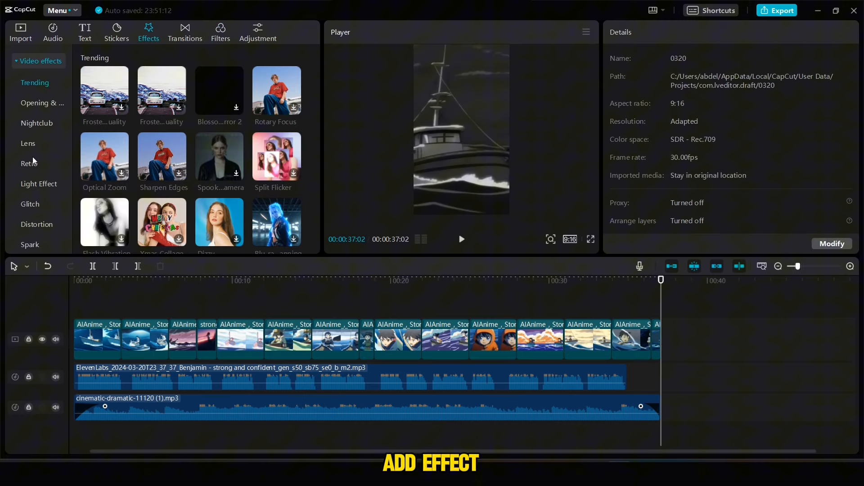
Add the Retro Black Noise effect and stretch it across all the anime clips
left_click(28, 164)
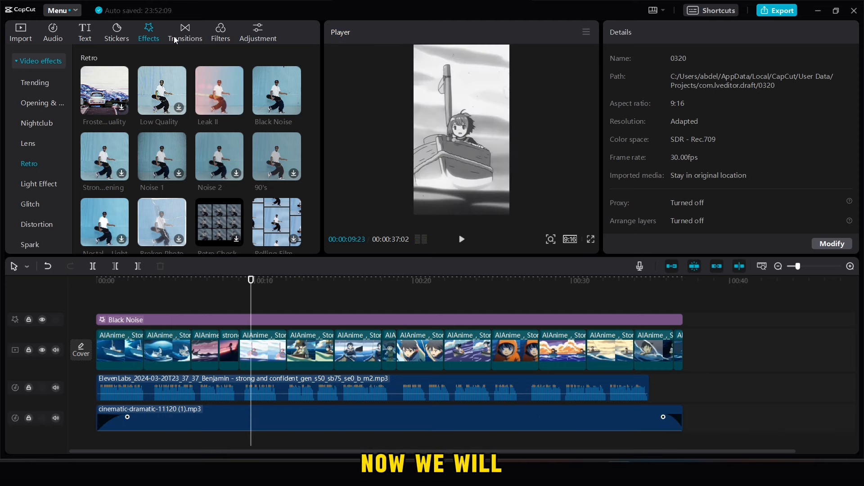
Apply a chosen Camera transition to every join between neighbouring clips
left_click(185, 33)
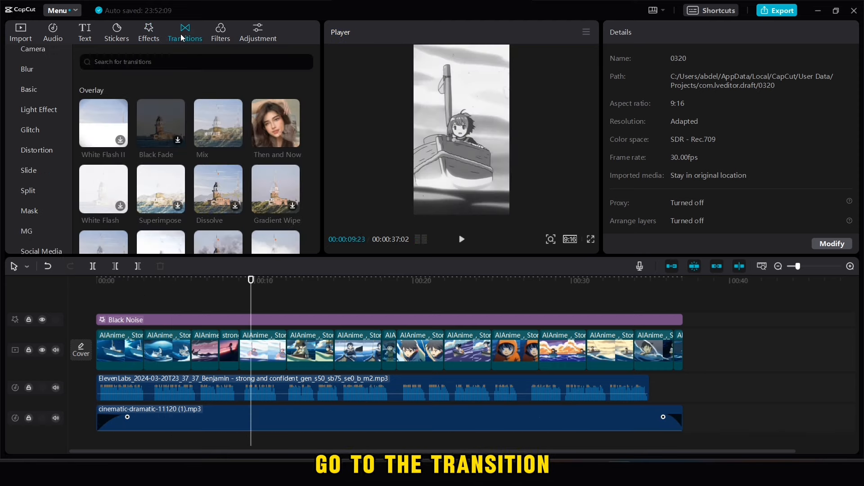
left_click(28, 89)
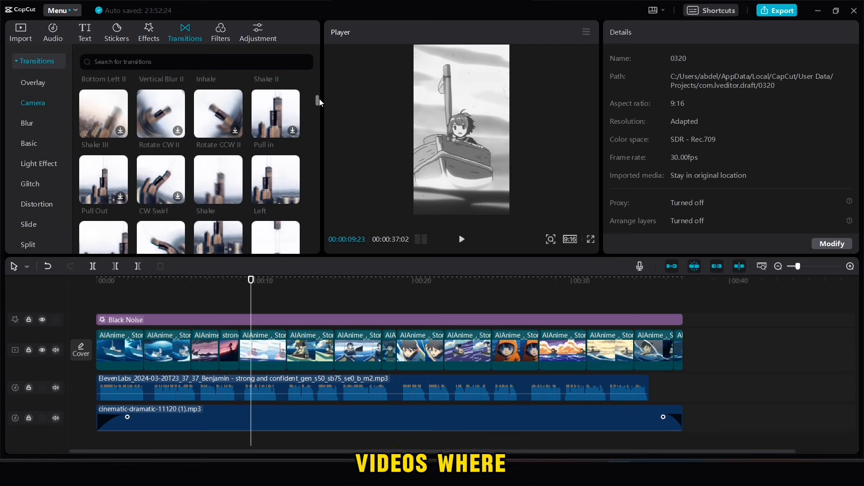
scroll("down", 3)
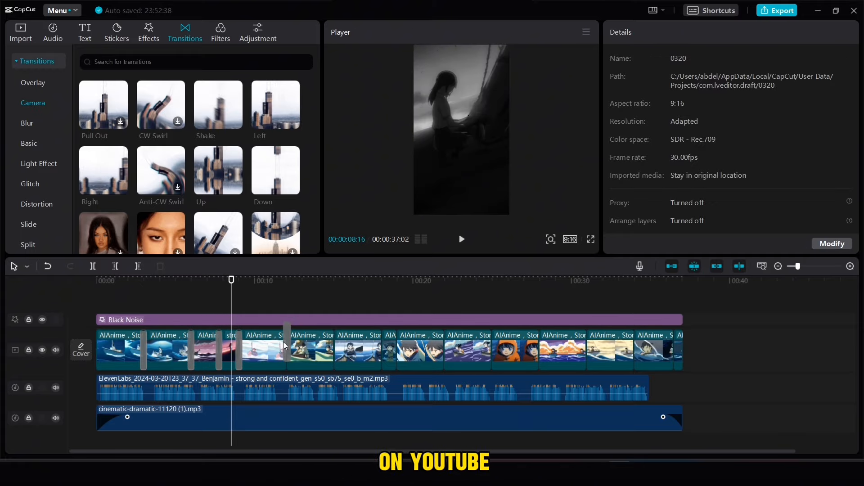
left_click(328, 351)
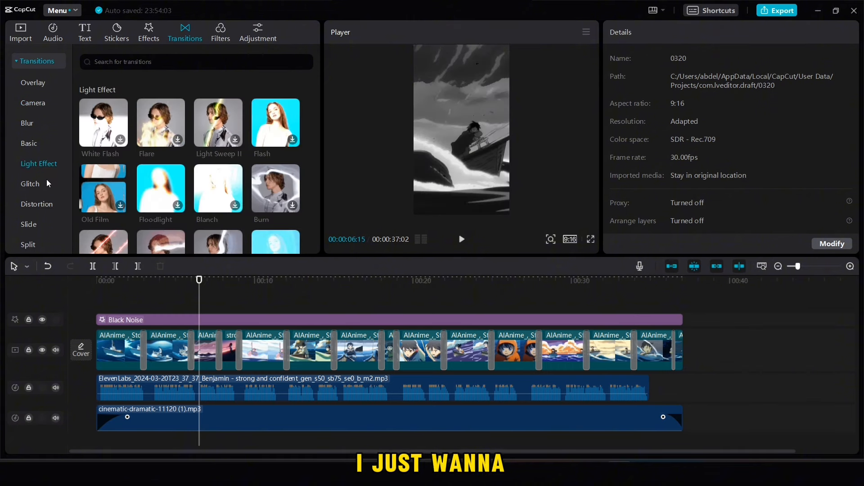
Browse the distortion, glitch, slide and split transition categories
left_click(37, 204)
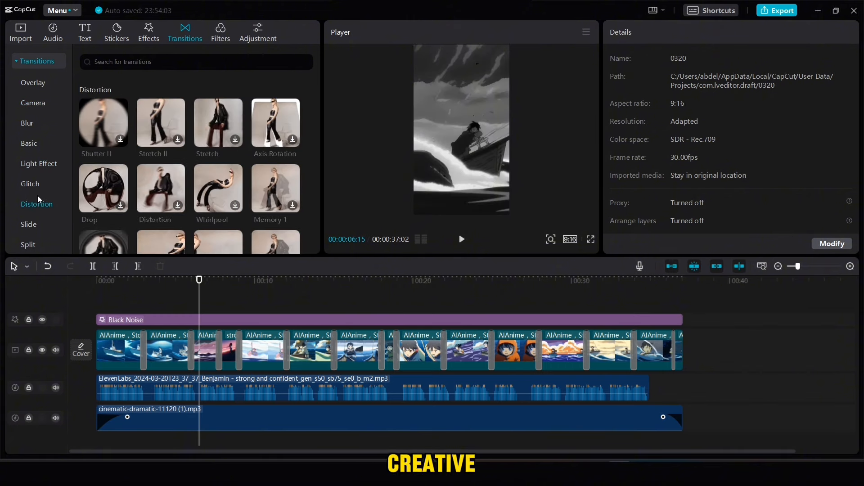
left_click(30, 183)
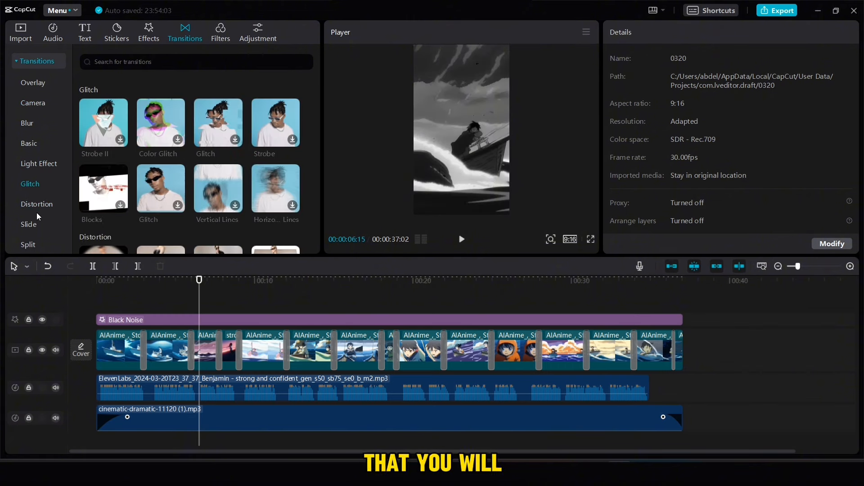
left_click(29, 224)
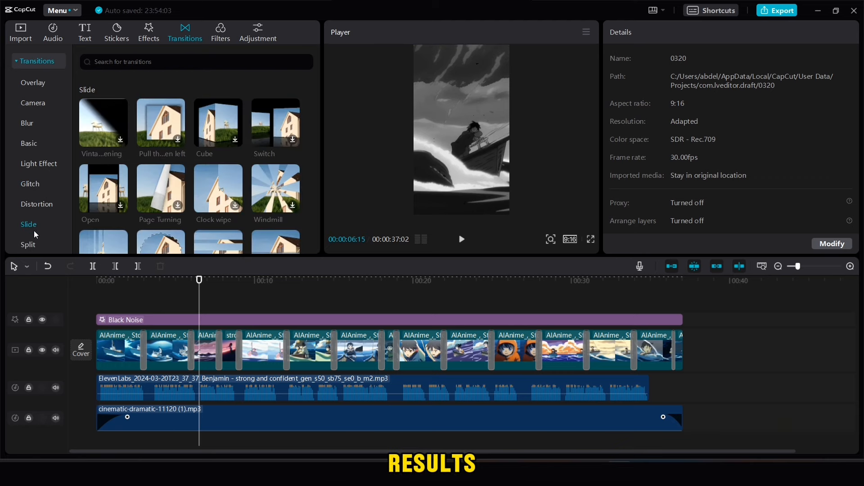
left_click(28, 244)
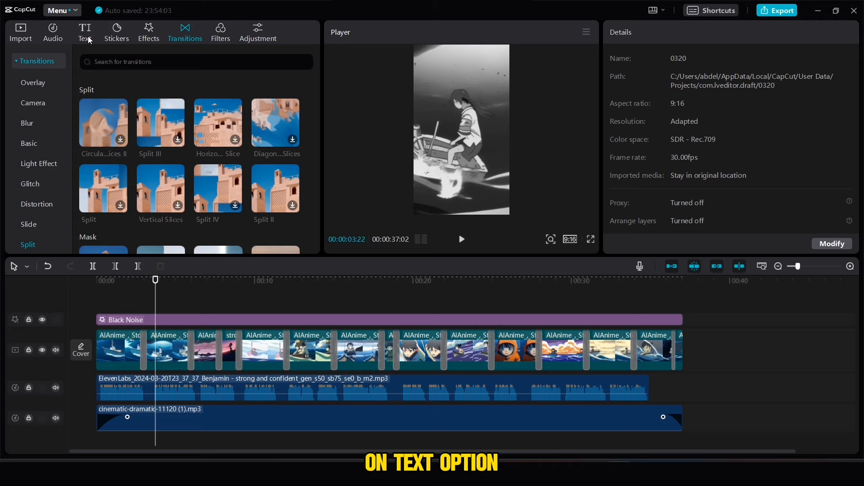
Generate auto captions from the voiceover with the language set to English
left_click(85, 33)
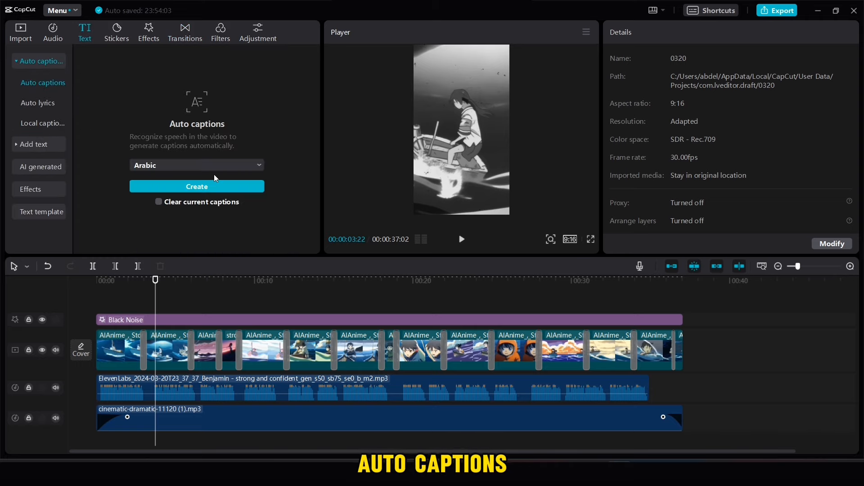
left_click(197, 165)
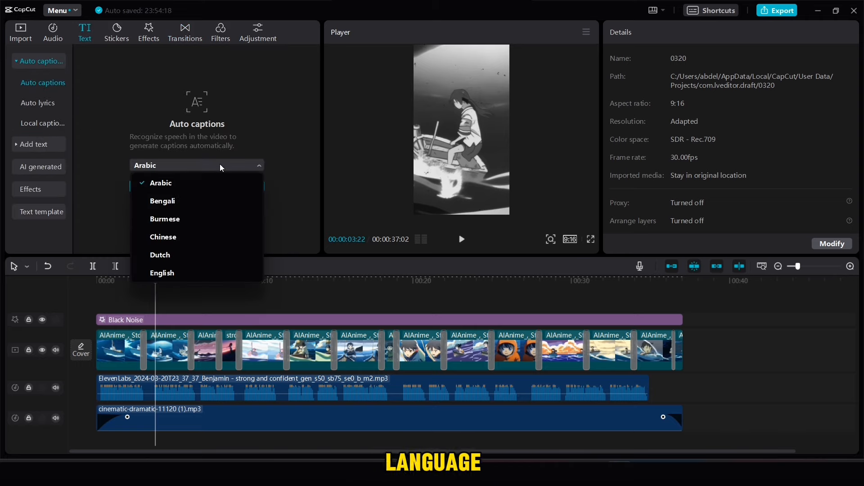
mouse_move(162, 273)
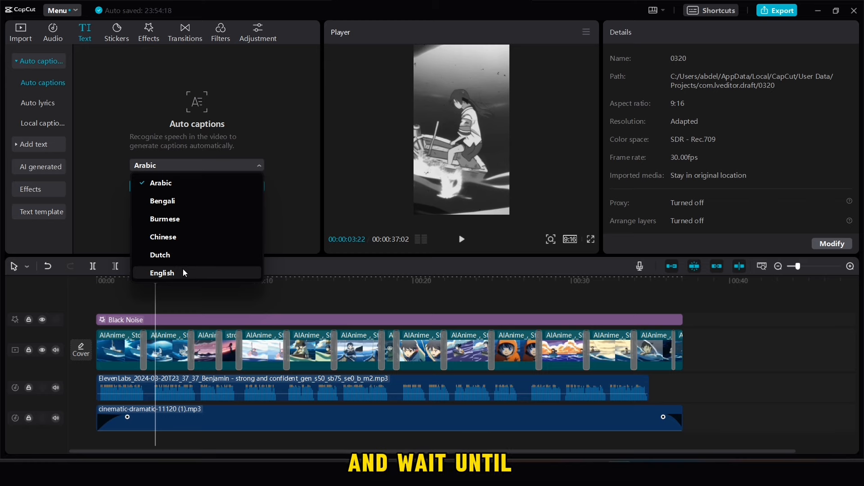
left_click(162, 273)
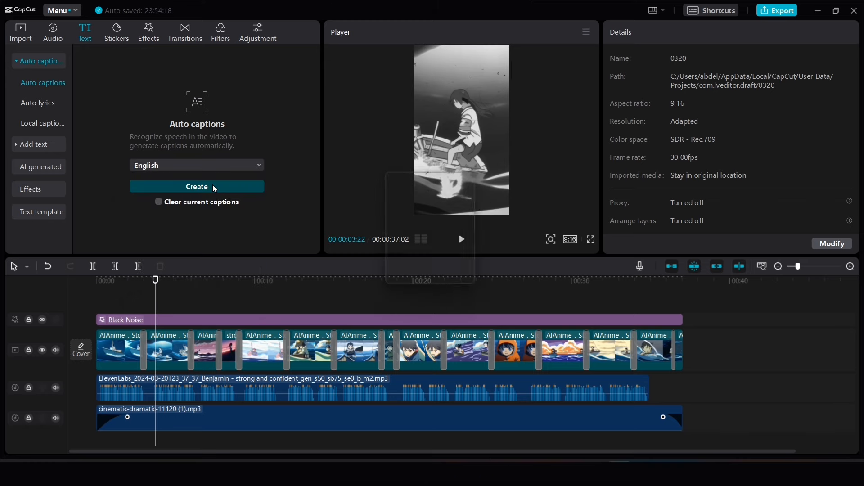
left_click(197, 186)
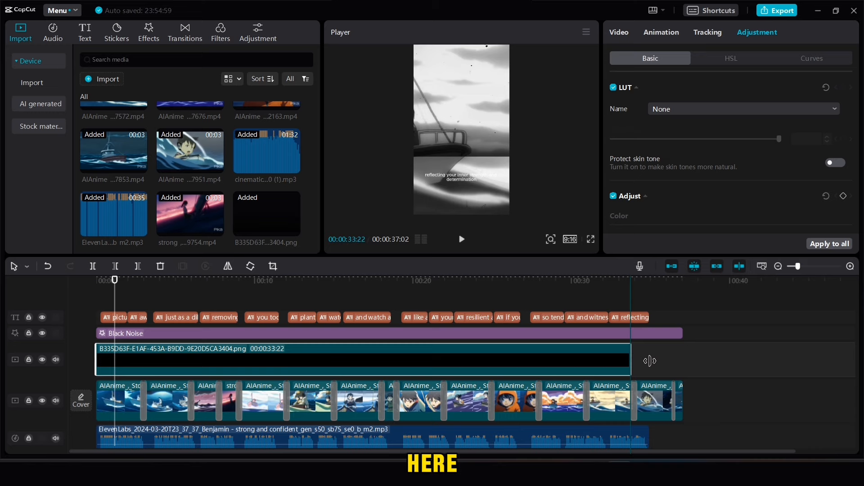
Extend the black PNG overlay to the 37-second end, then select a caption for restyling
left_click_drag(639, 359, 669, 359)
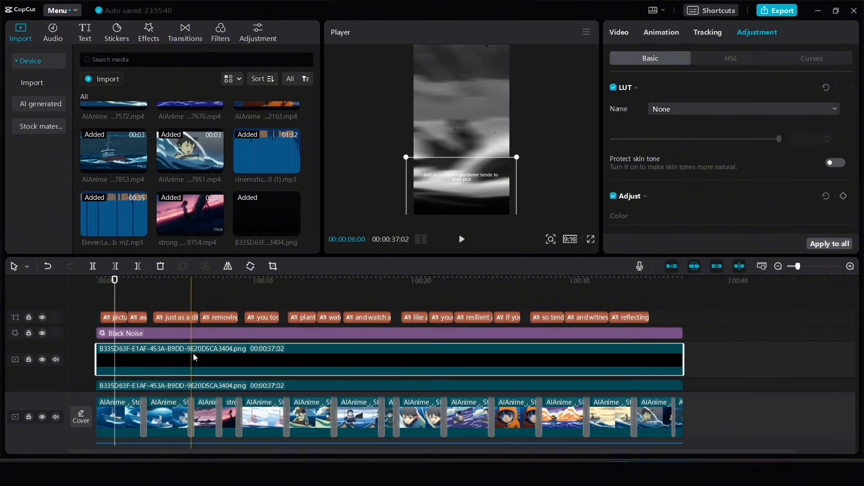
left_click(115, 280)
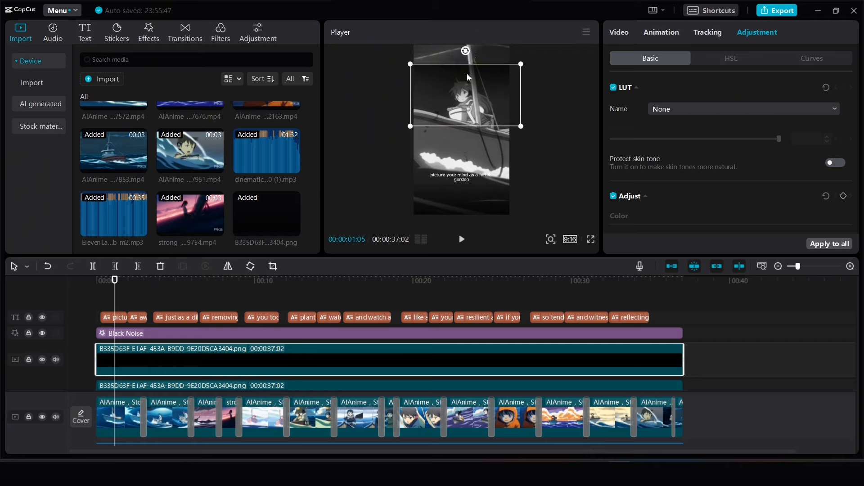
left_click(119, 317)
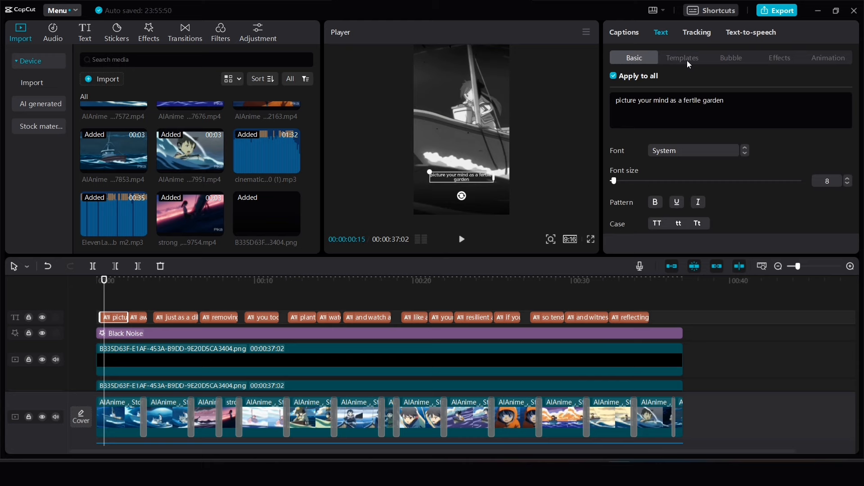
Apply the yellow bold uppercase 'THE QUICK' text template to all captions
left_click(683, 58)
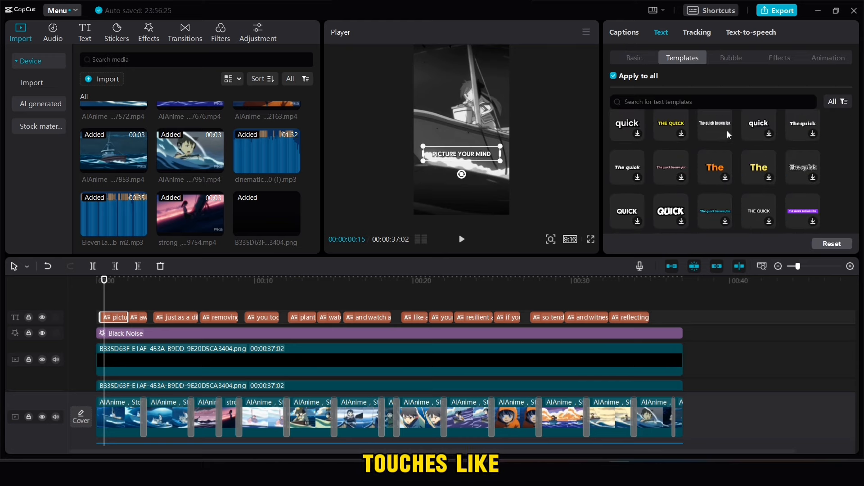
left_click(670, 124)
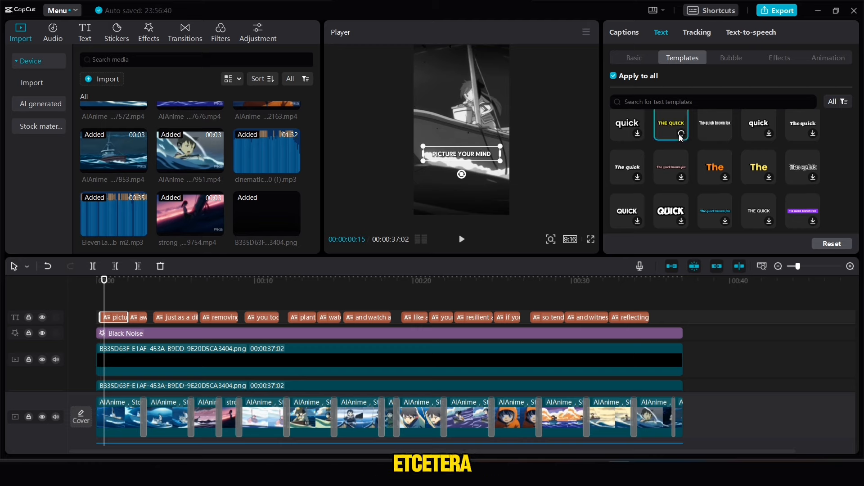
left_click(671, 124)
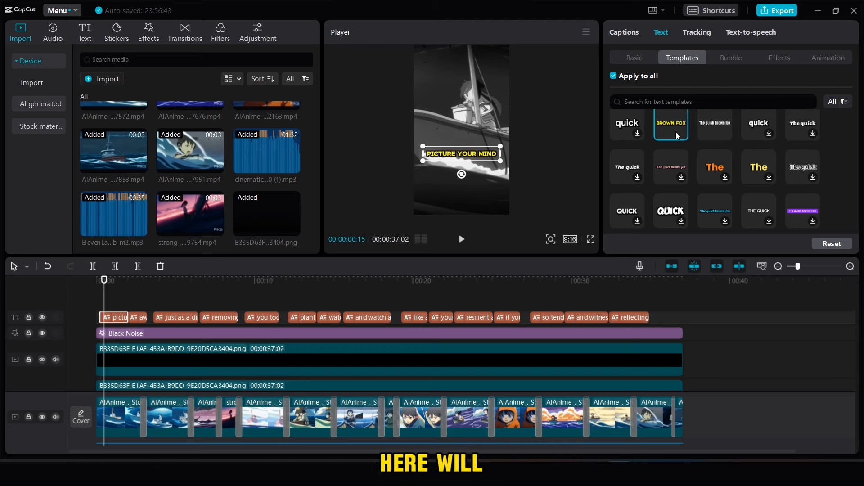
left_click(670, 123)
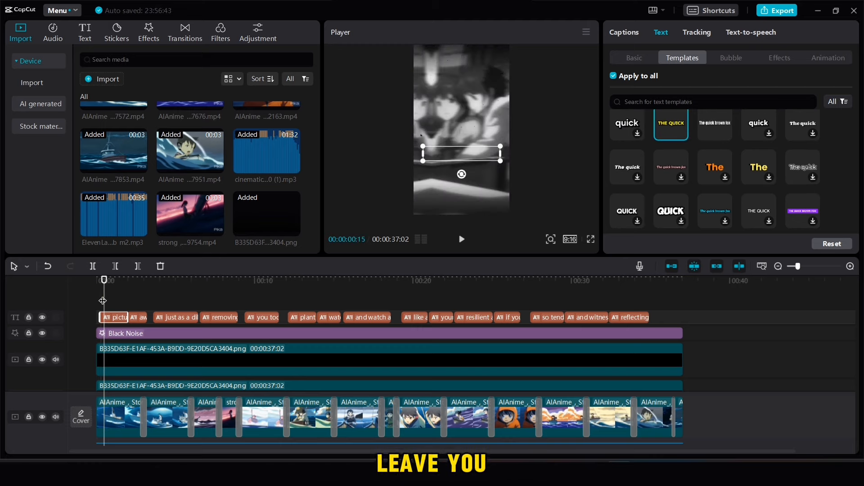